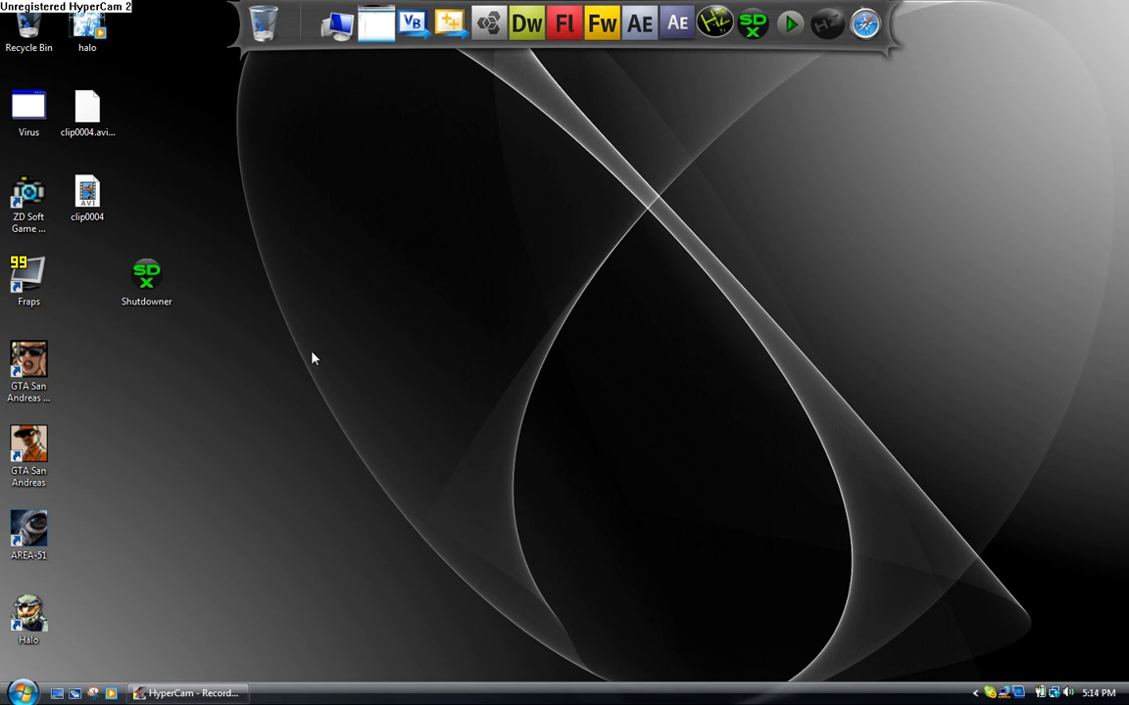
Launch Shutdowner from its desktop shortcut to show the Shutdown Computers window
left_click(146, 282)
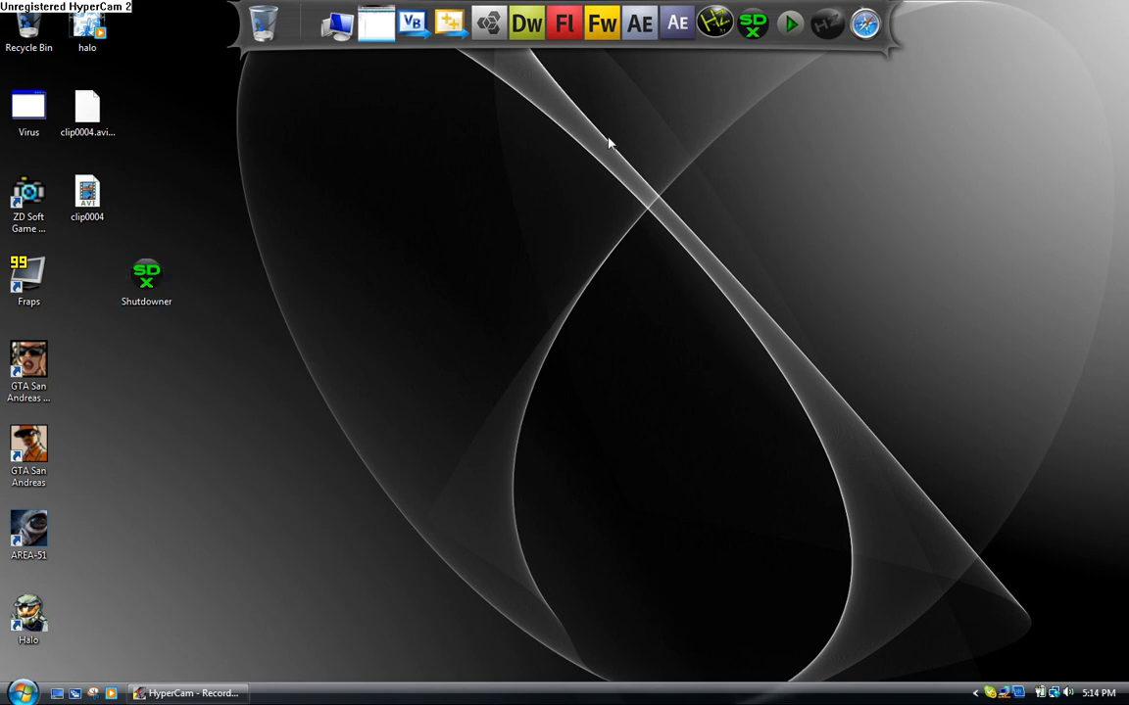
mouse_move(360, 315)
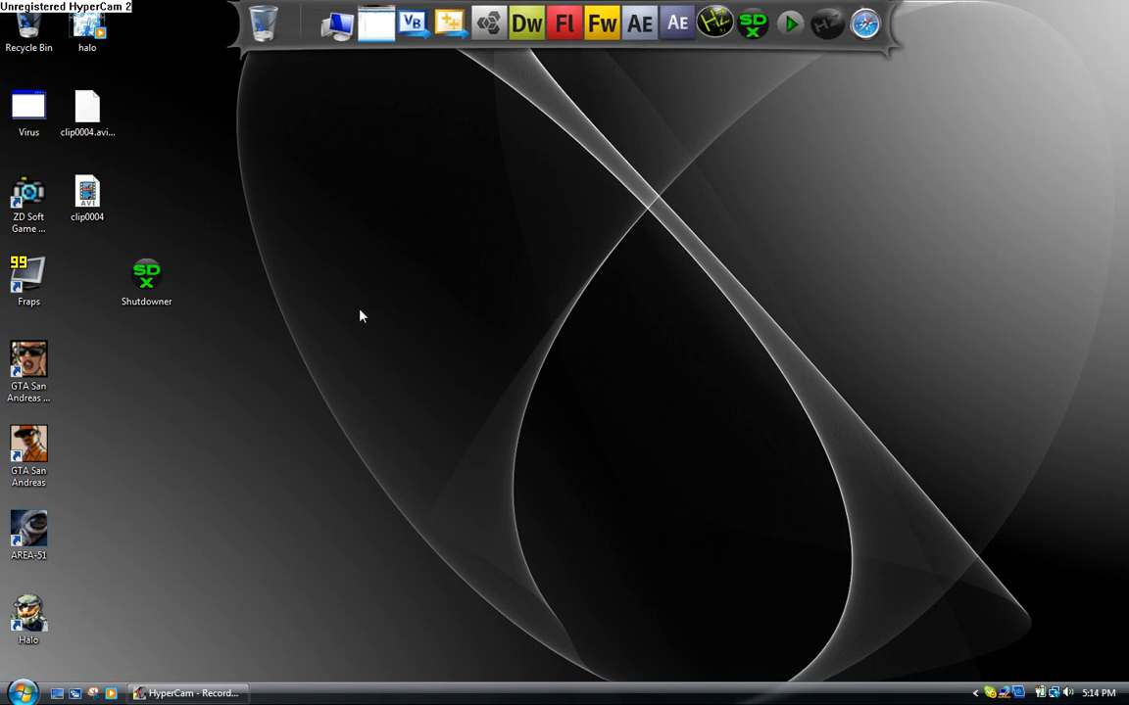
left_click(146, 274)
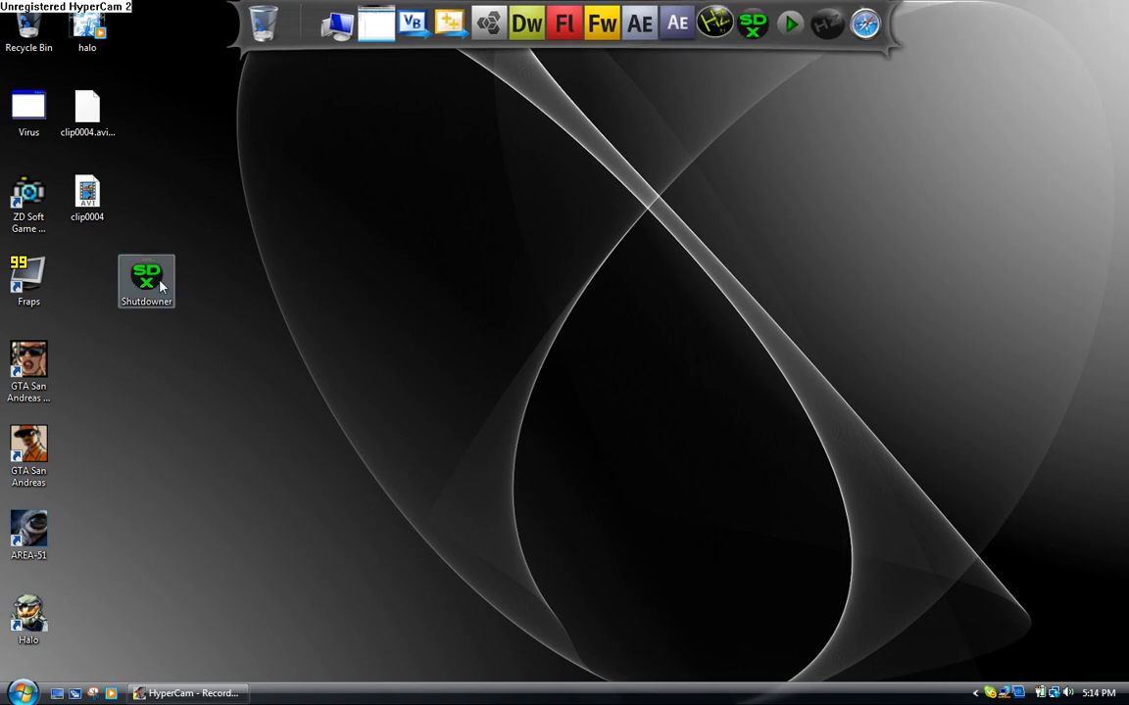
double_click(146, 281)
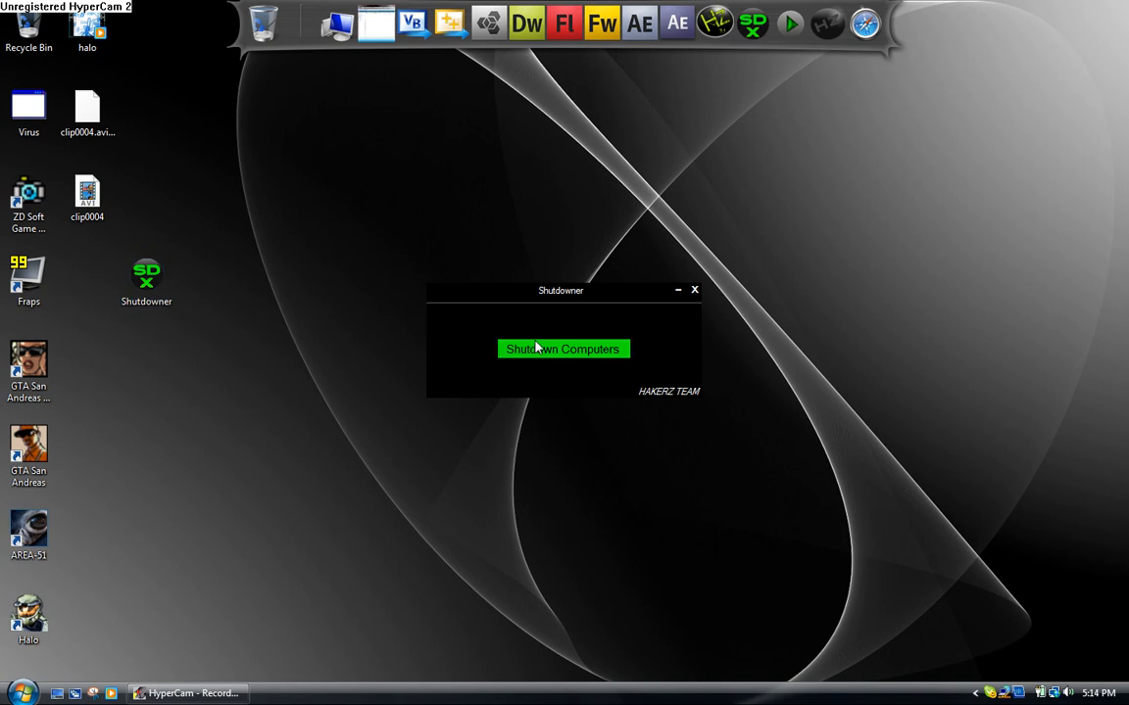
mouse_move(627, 322)
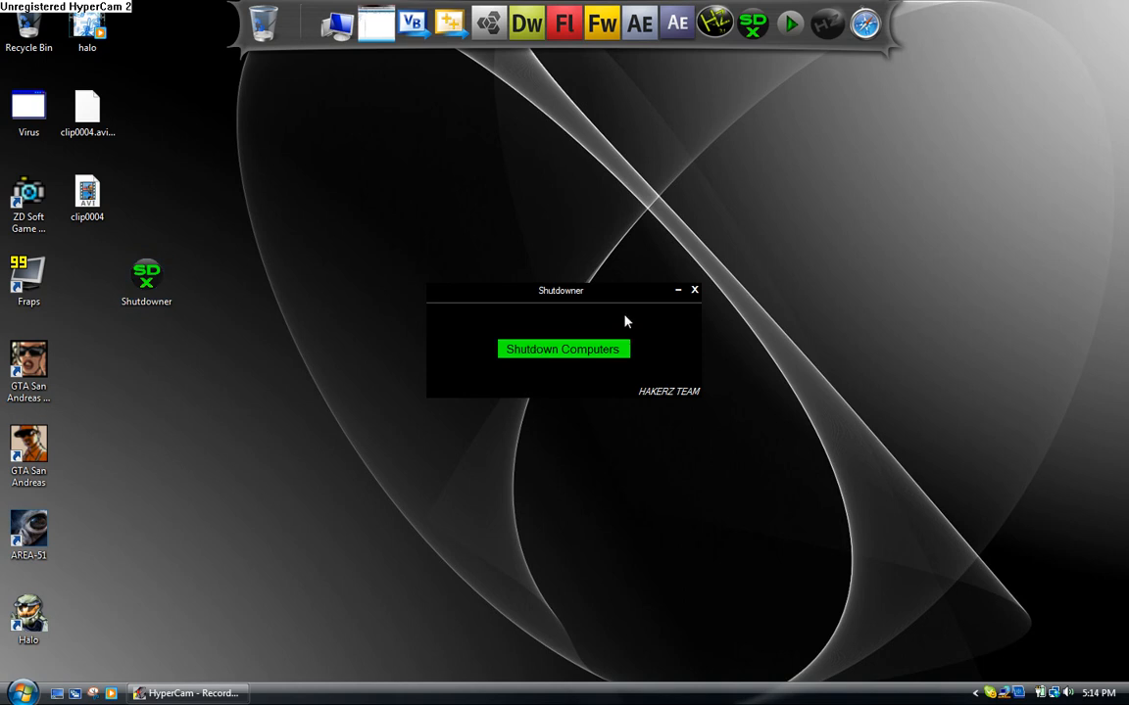
mouse_move(620, 323)
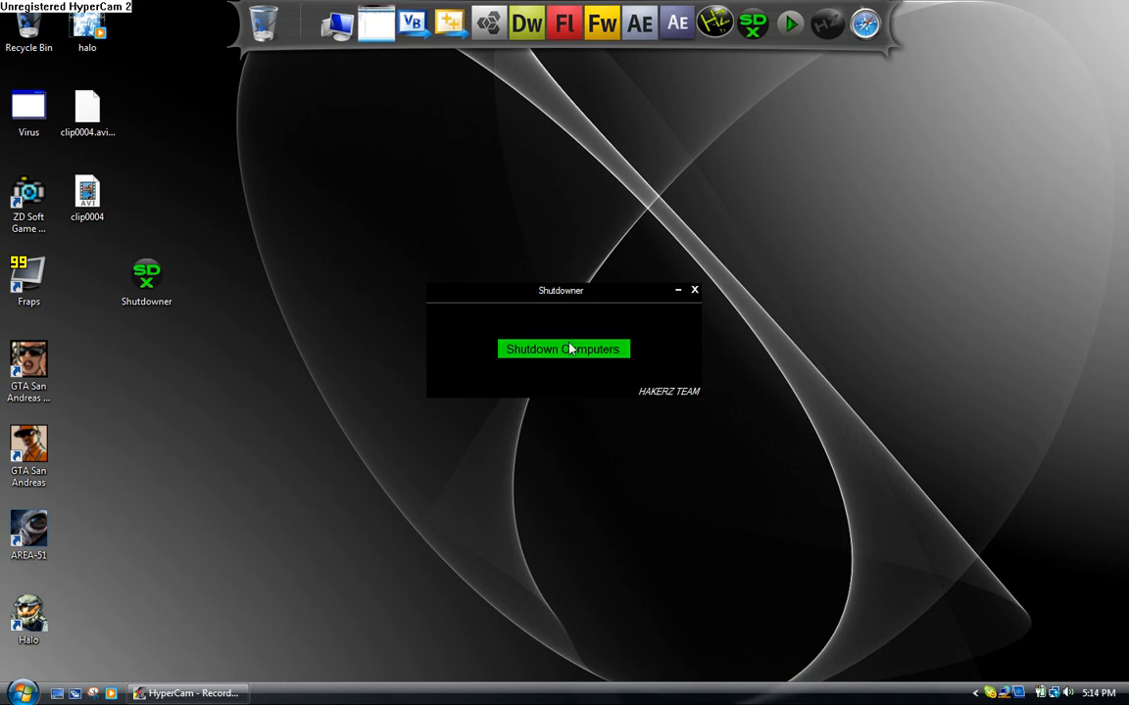
mouse_move(582, 336)
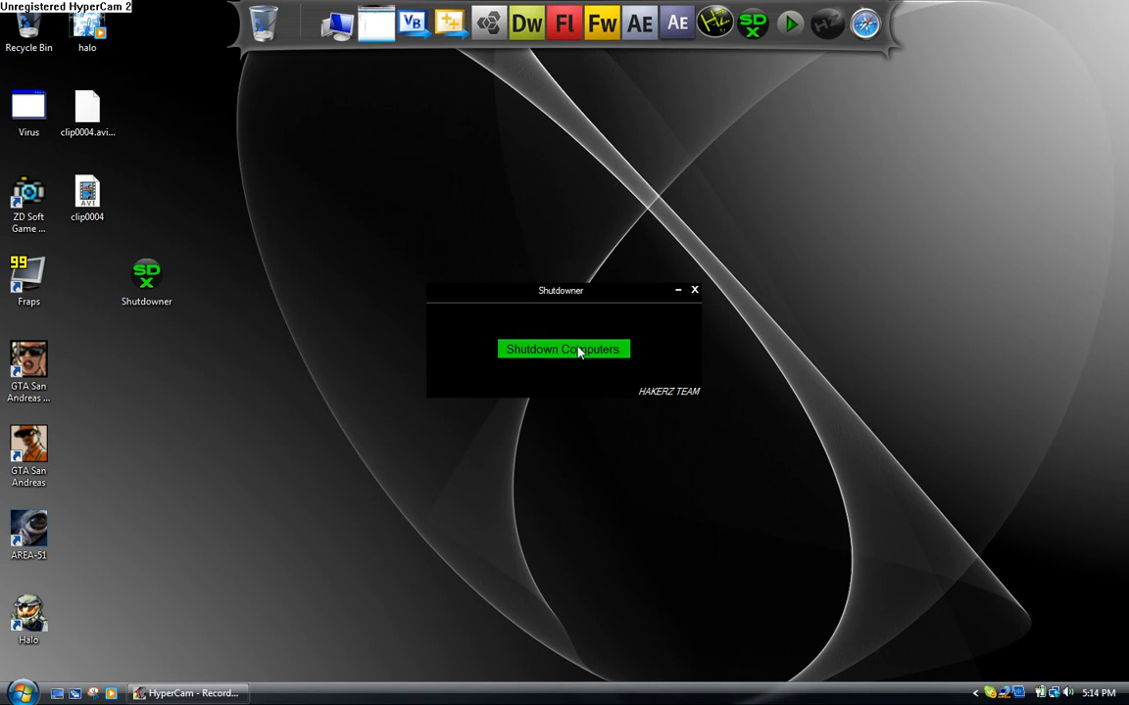
Open the Remote Shutdown Dialog, keep Restart as the action, and disable 'Warn users of the action'
left_click(562, 349)
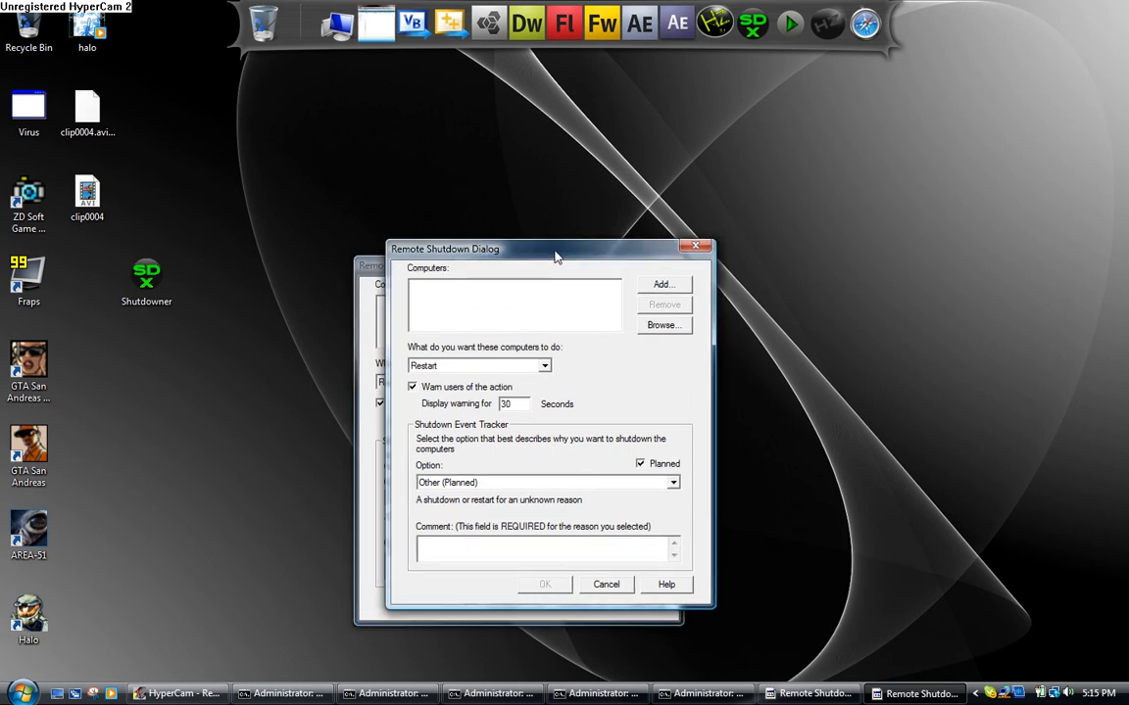
mouse_move(373, 301)
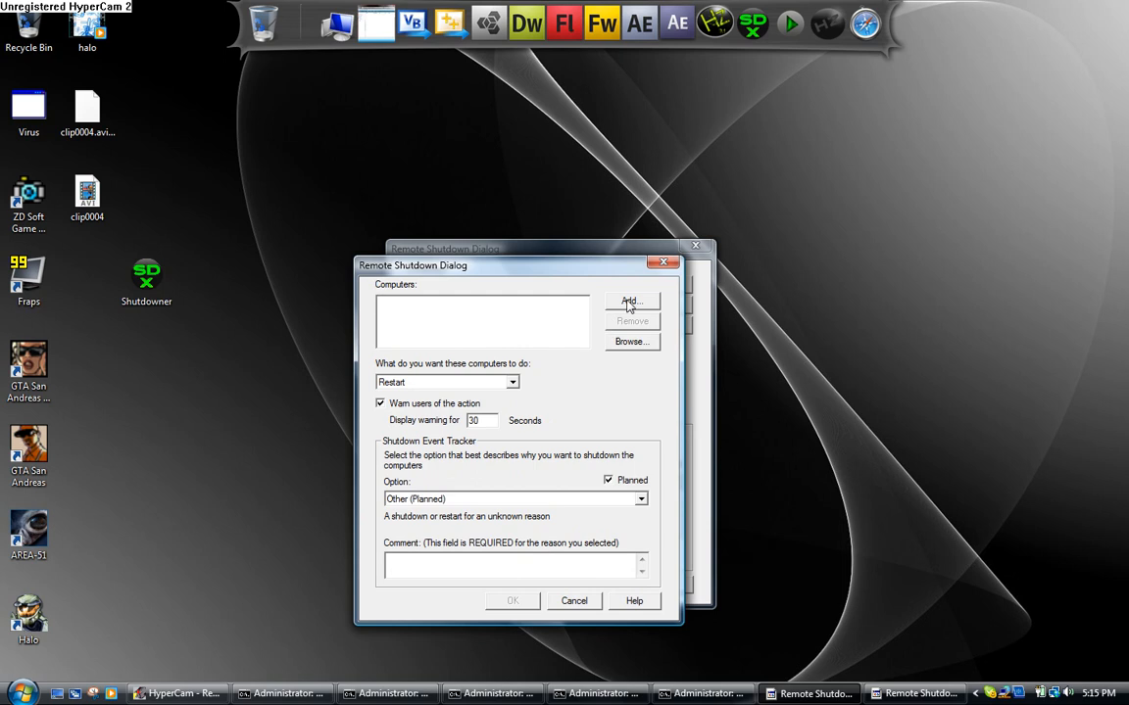
left_click(632, 301)
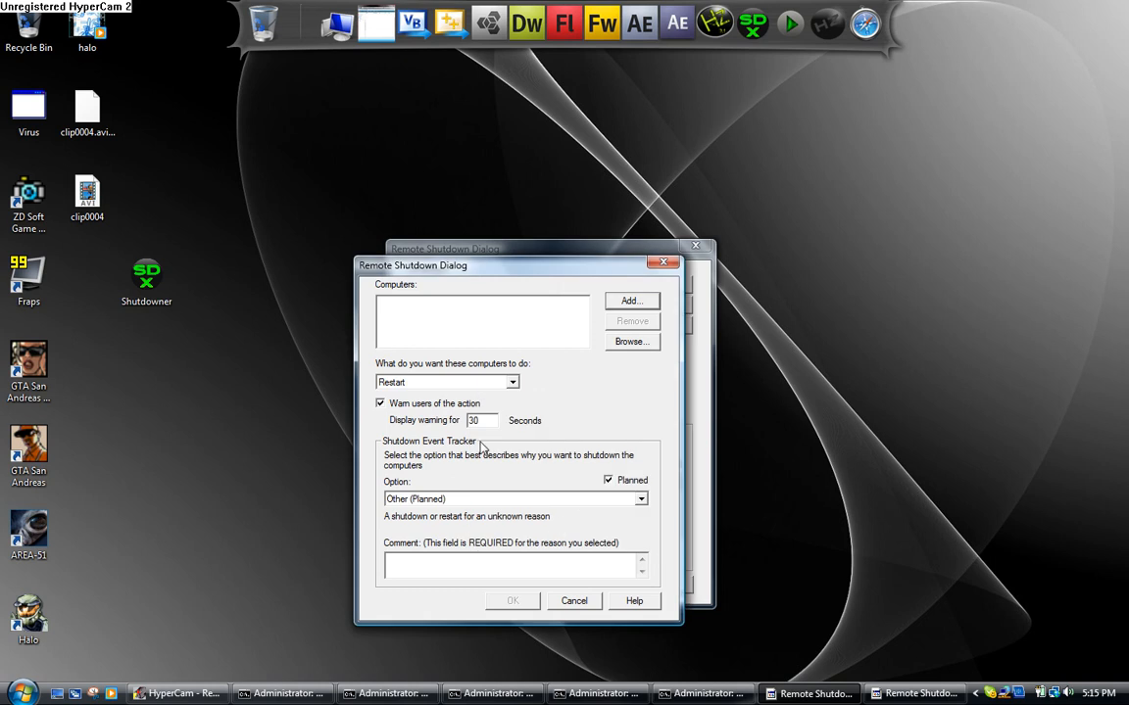
left_click(511, 382)
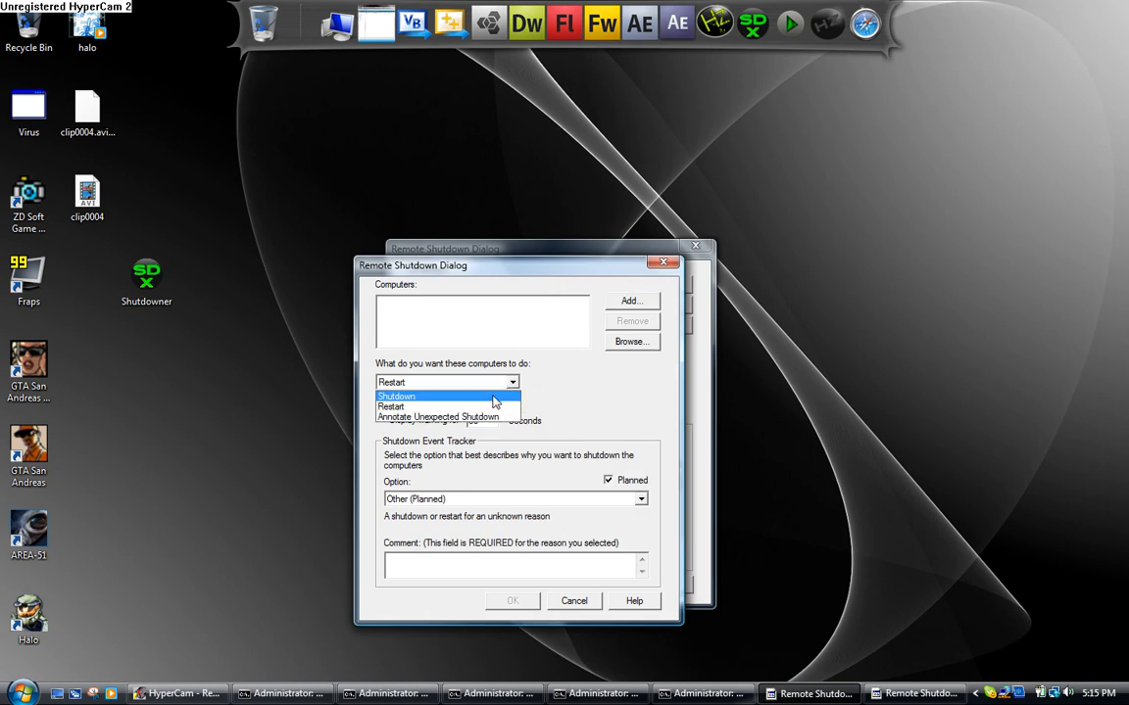
mouse_move(480, 417)
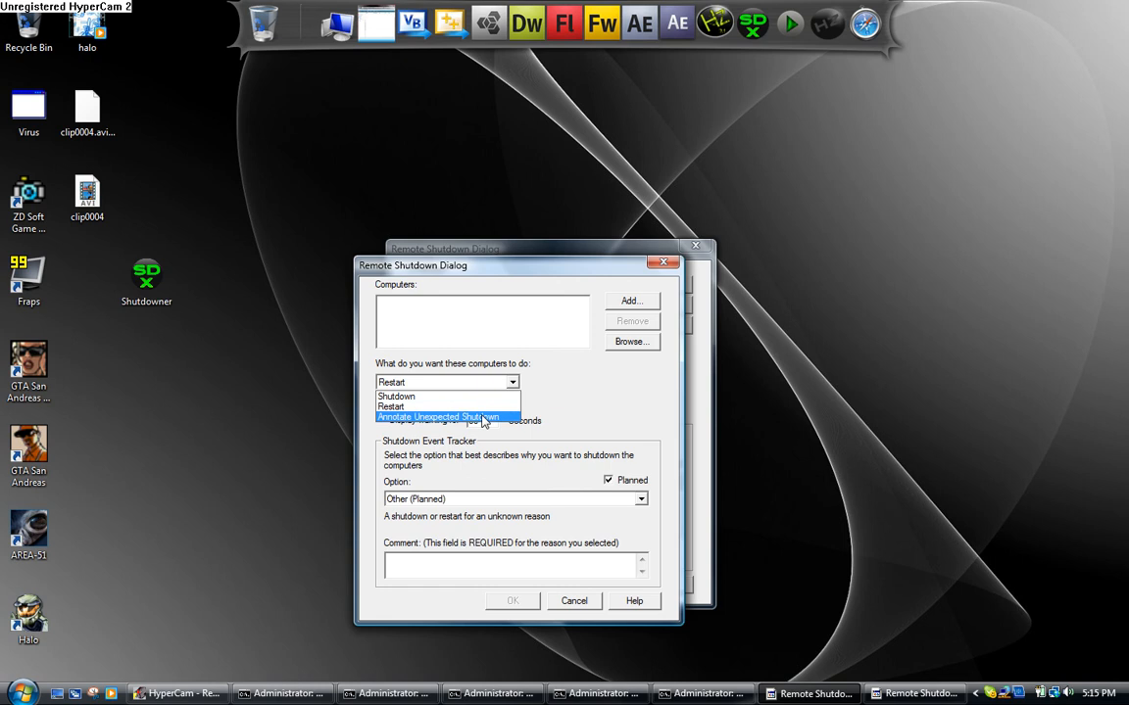
left_click(447, 406)
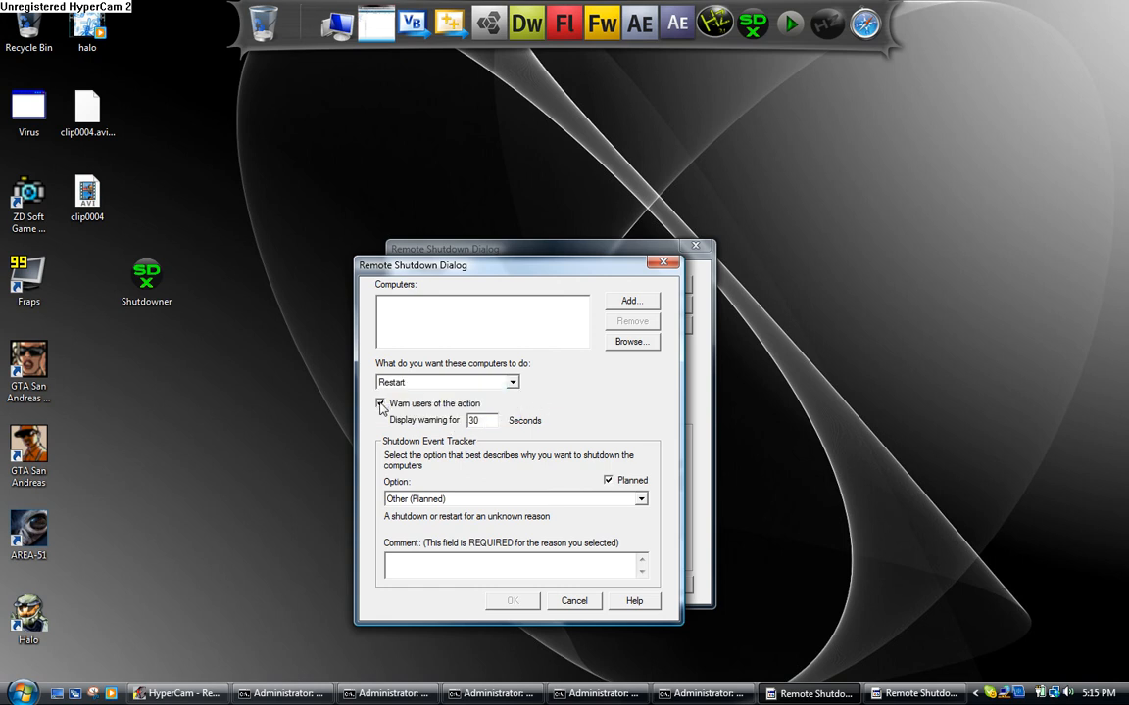
left_click(380, 402)
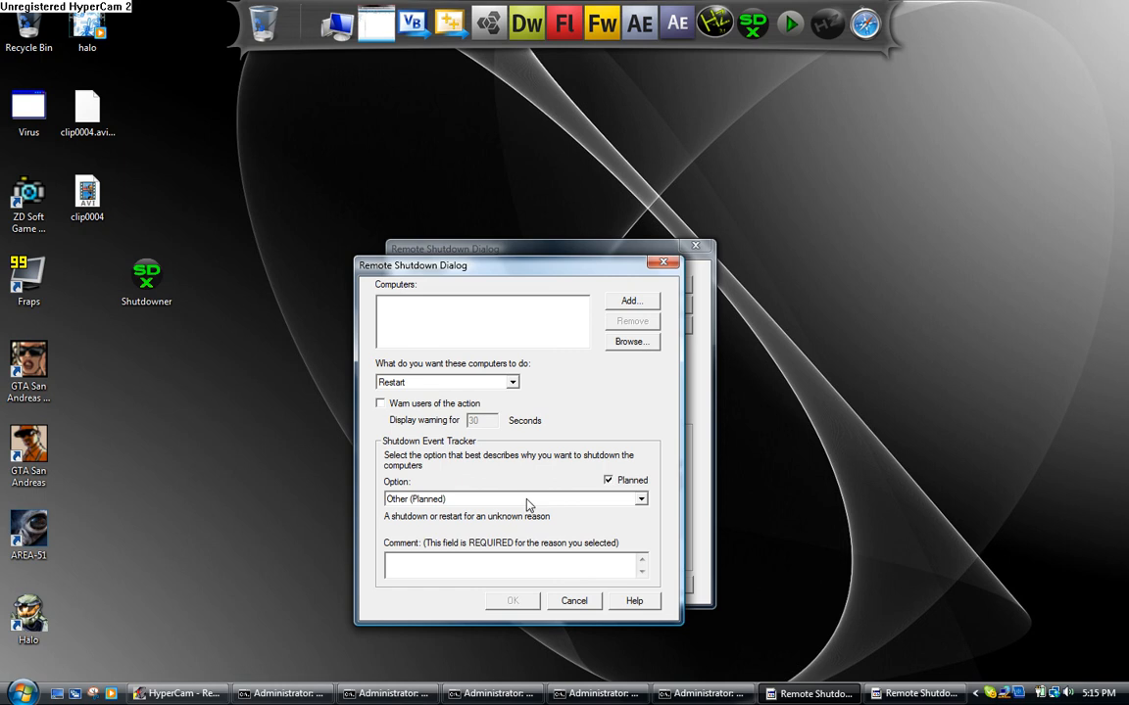
Set the reason to Application: Maintenance (Planned) and enter the comment 'hhahaha you are hacked'
left_click(641, 499)
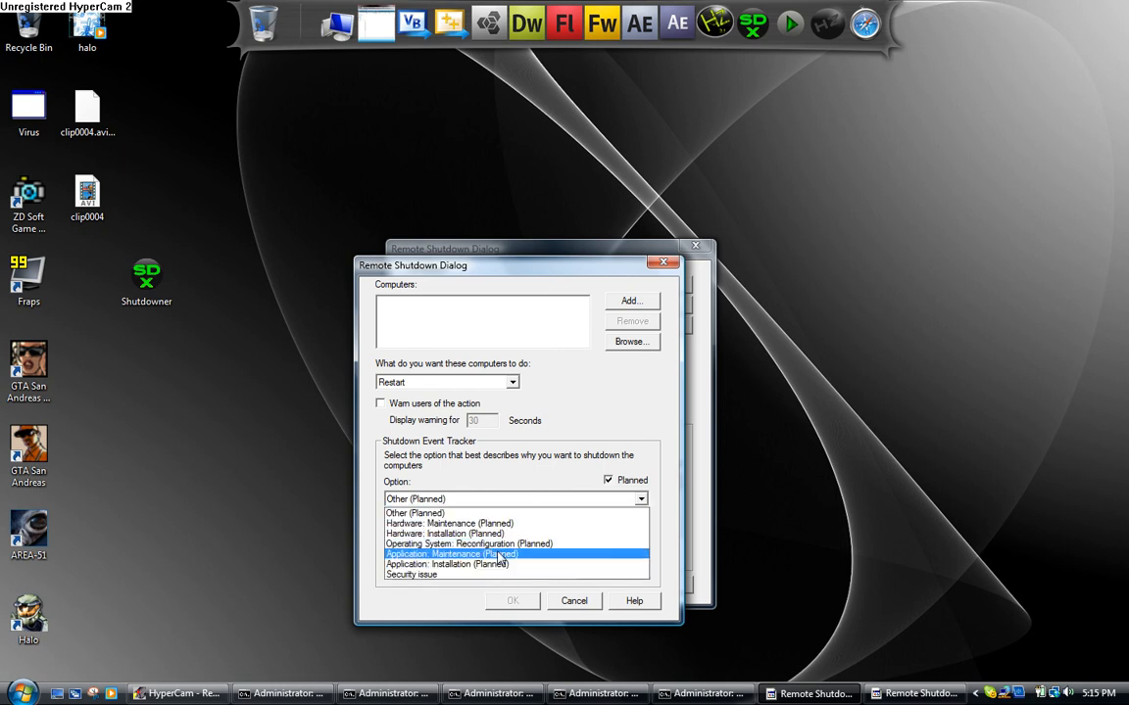
left_click(450, 553)
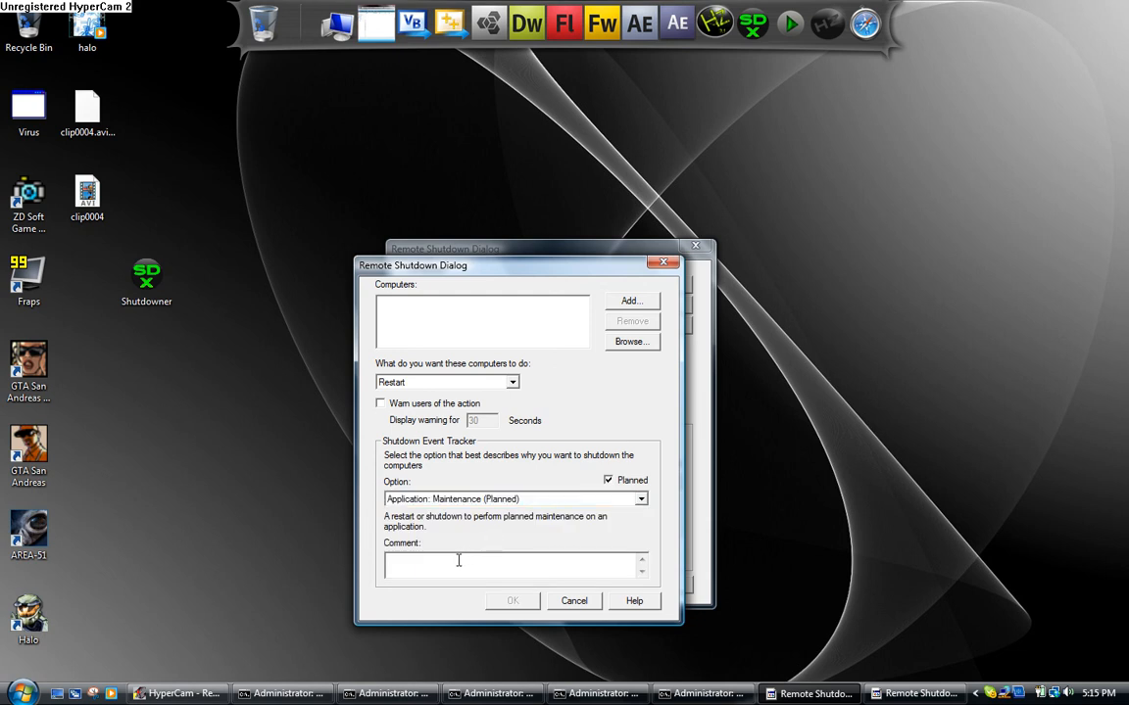
mouse_move(466, 567)
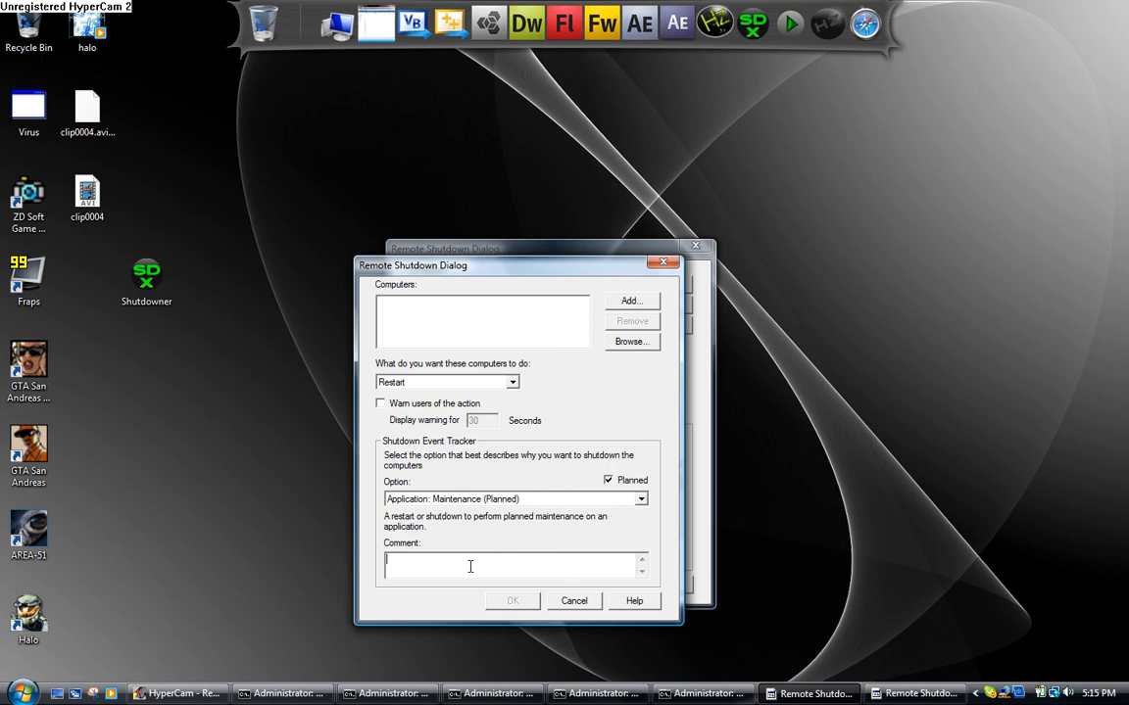
type("hhahaha")
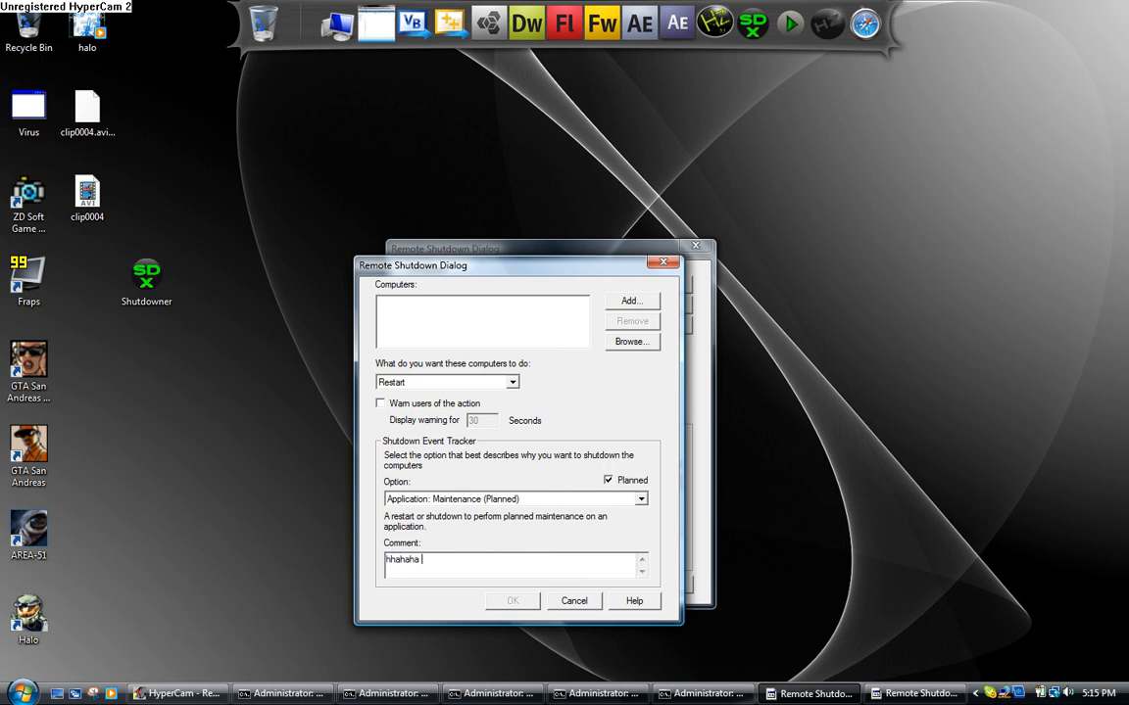
type("you are hac")
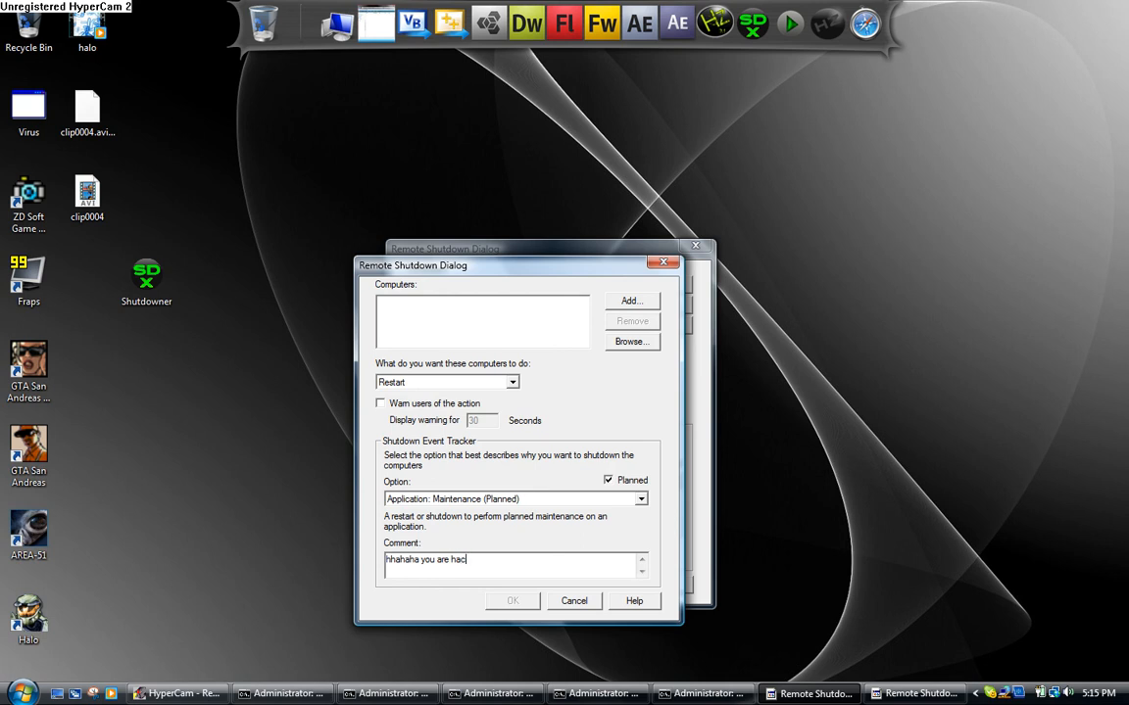
type("ked")
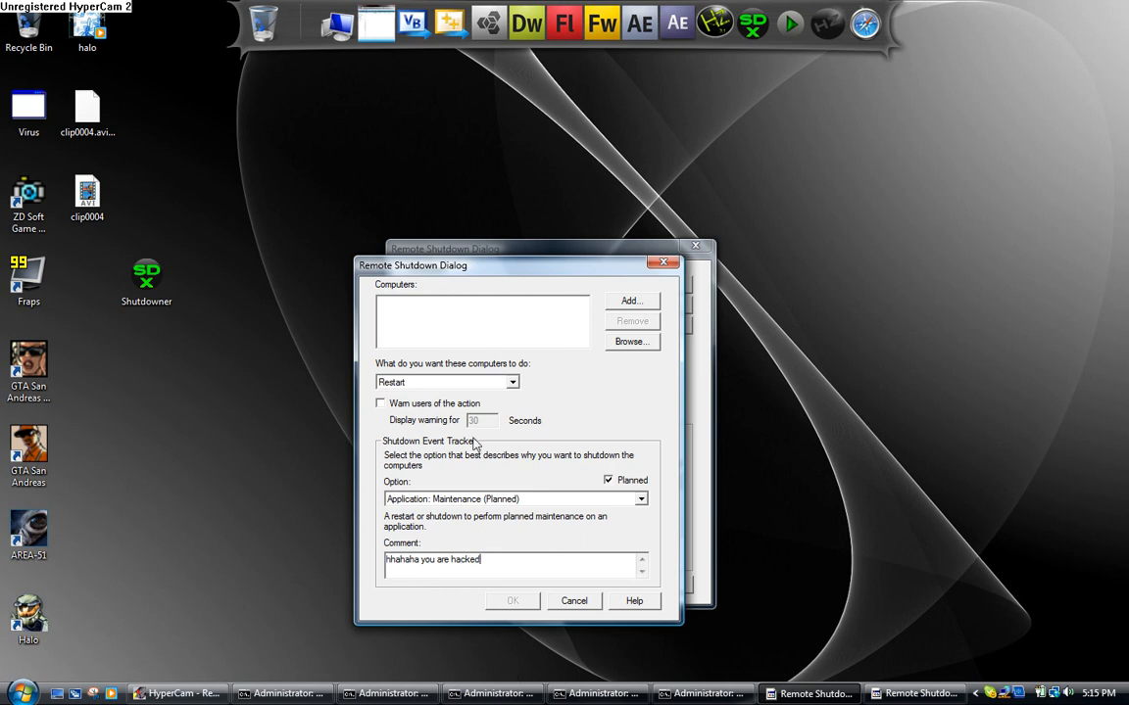
mouse_move(544, 605)
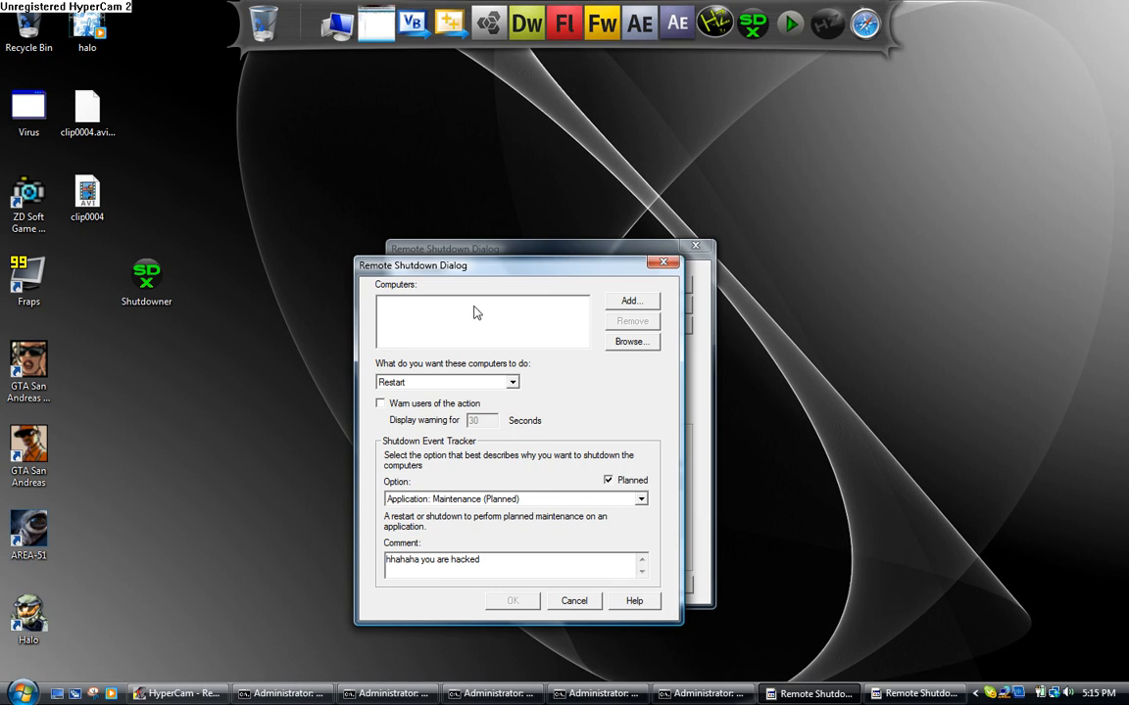
mouse_move(519, 605)
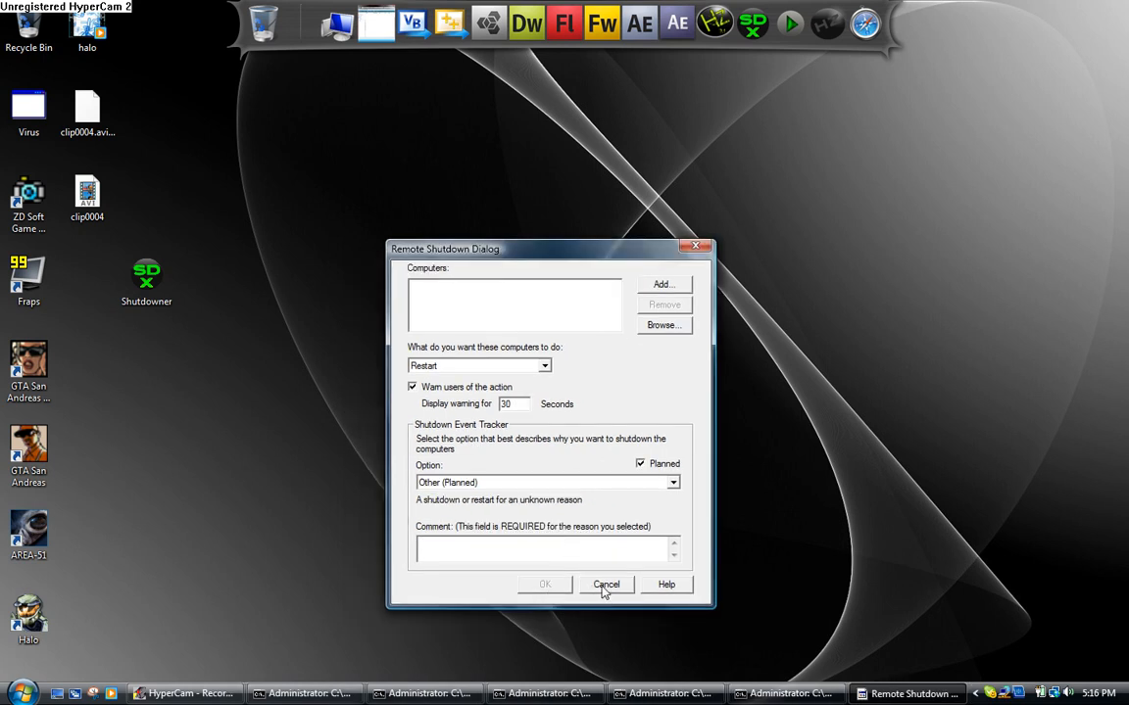
Cancel the remaining shutdown dialog, then move, minimize and restore the Shutdowner window
left_click(606, 584)
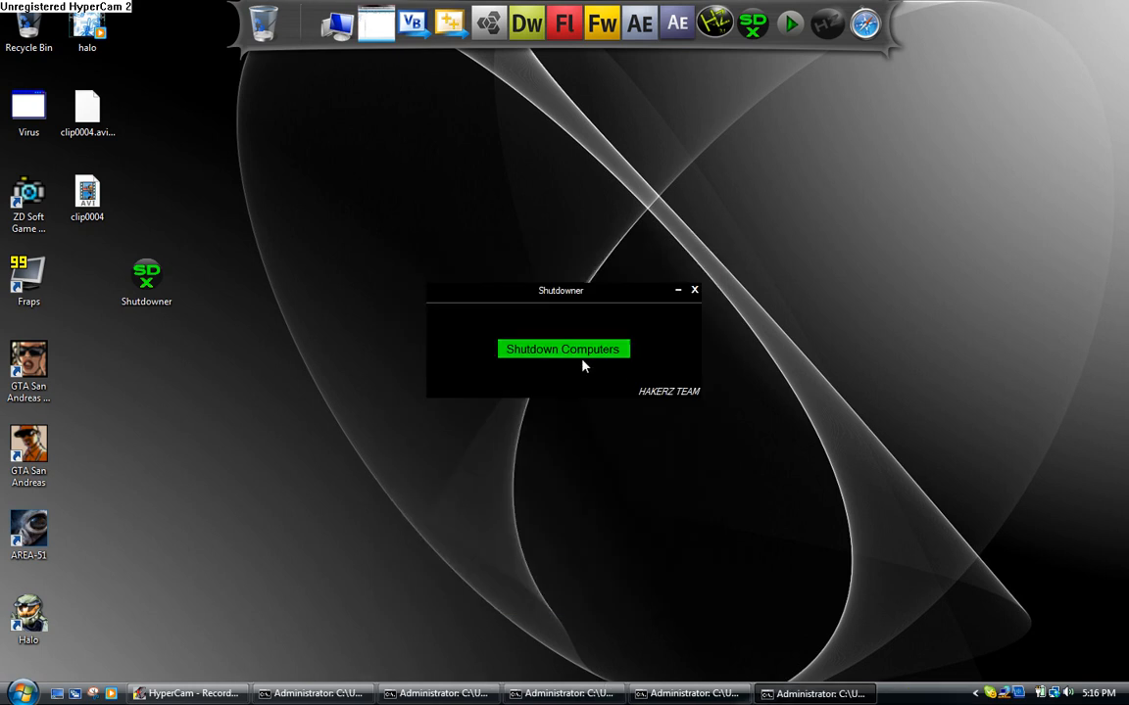
left_click(562, 349)
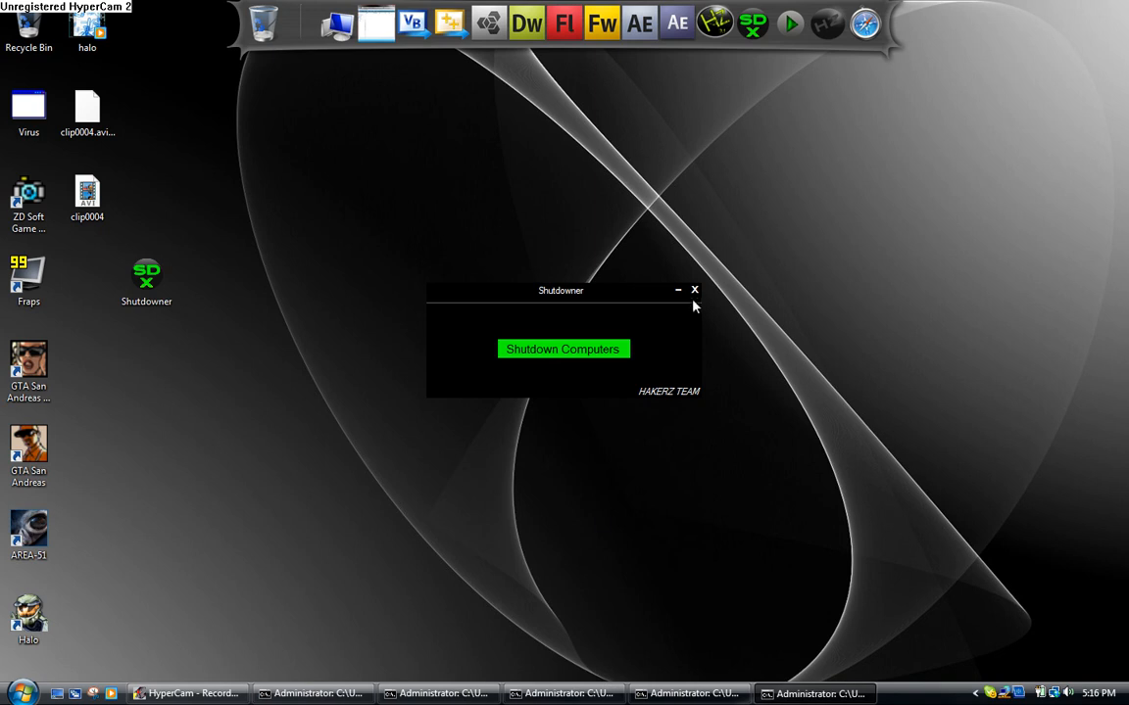
mouse_move(771, 679)
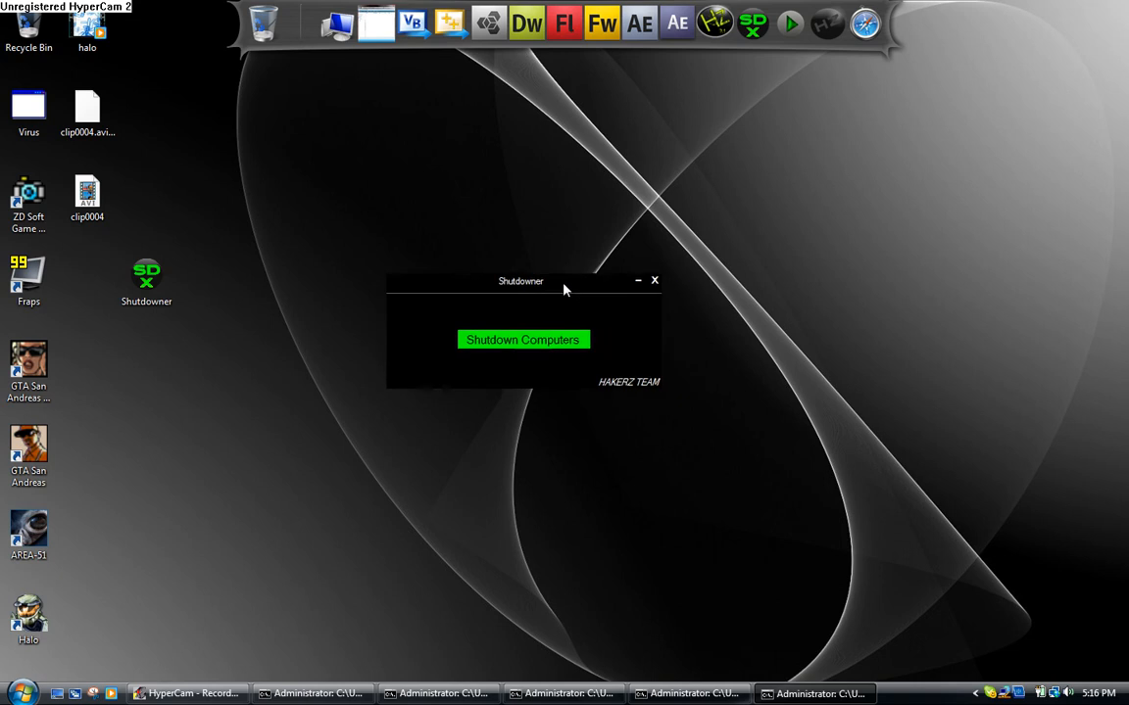
left_click_drag(520, 281, 617, 323)
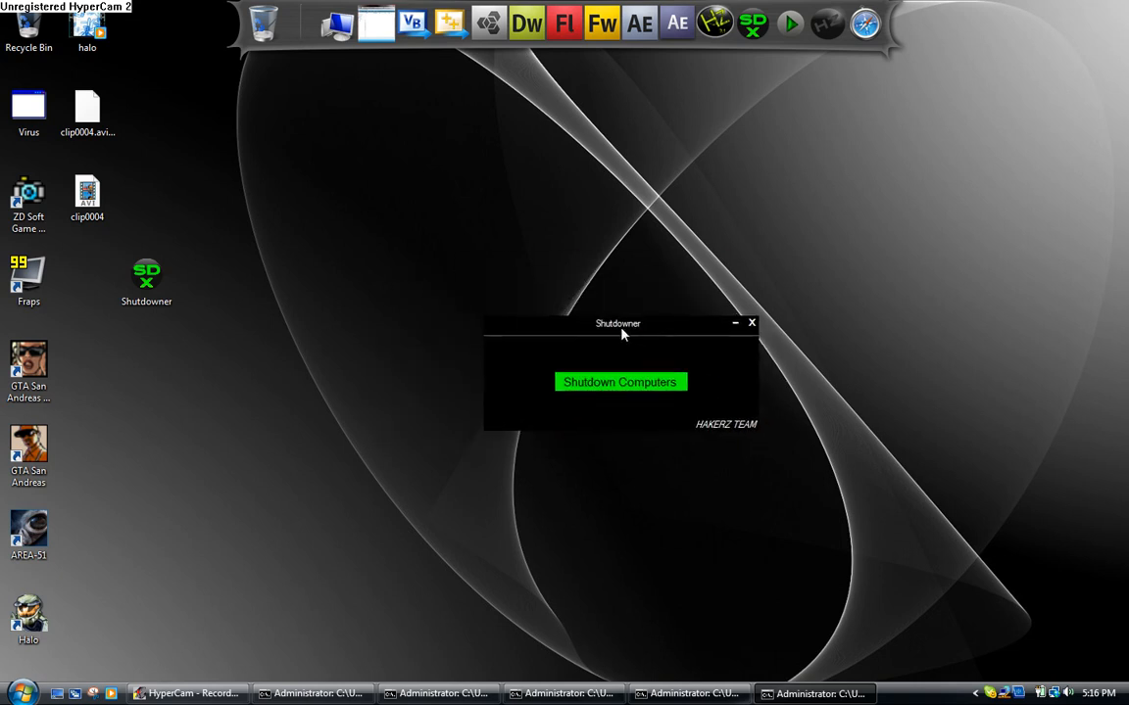
mouse_move(723, 414)
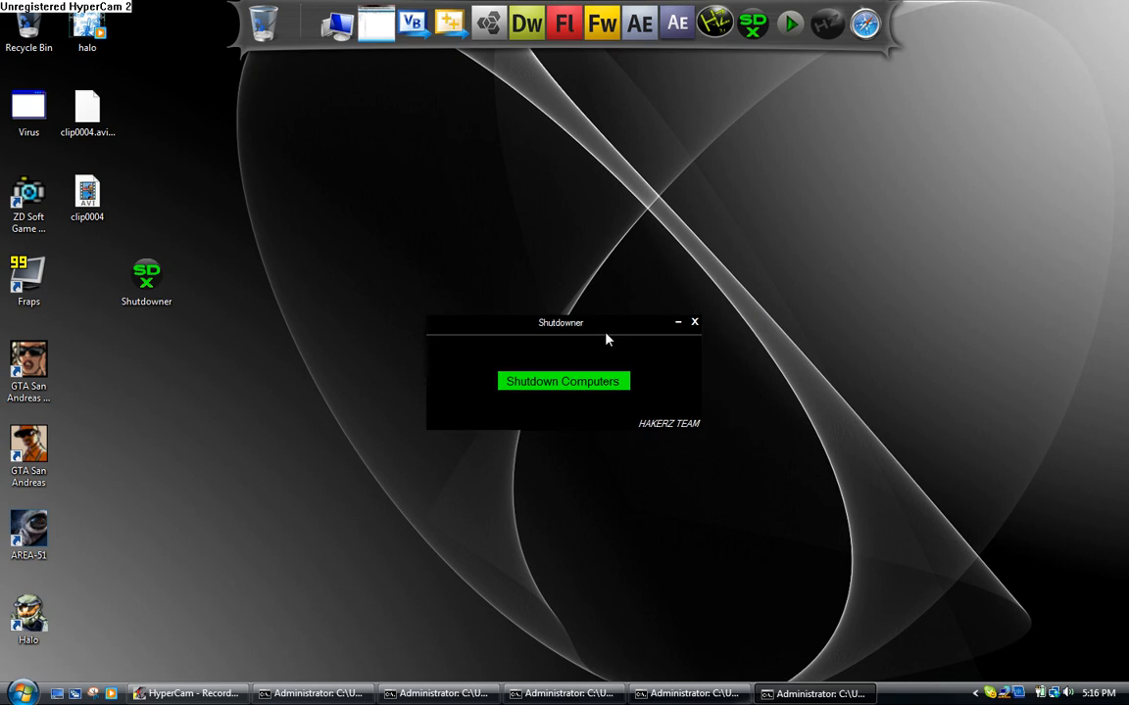
mouse_move(664, 430)
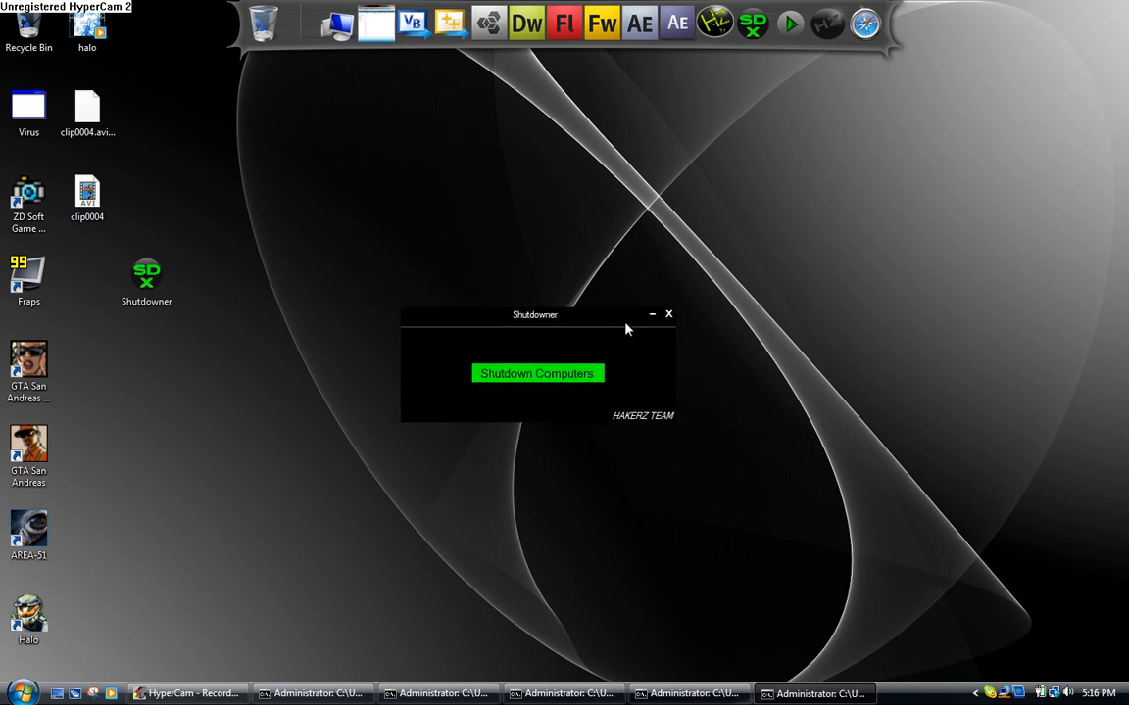
left_click(652, 314)
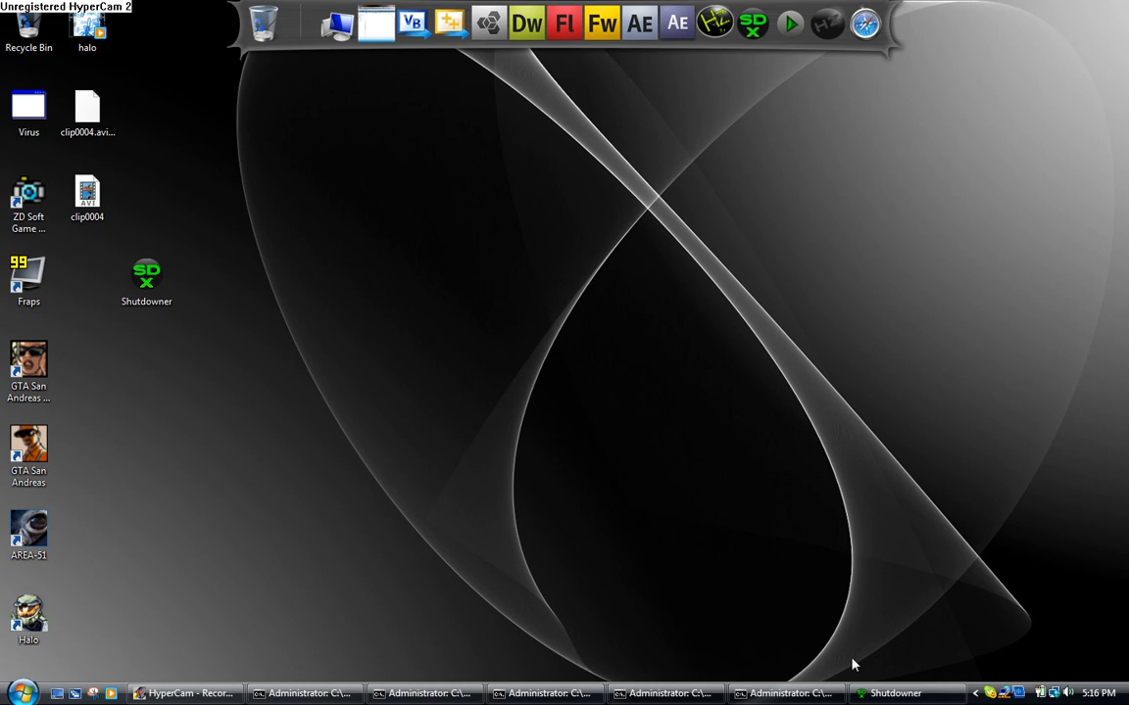
double_click(146, 277)
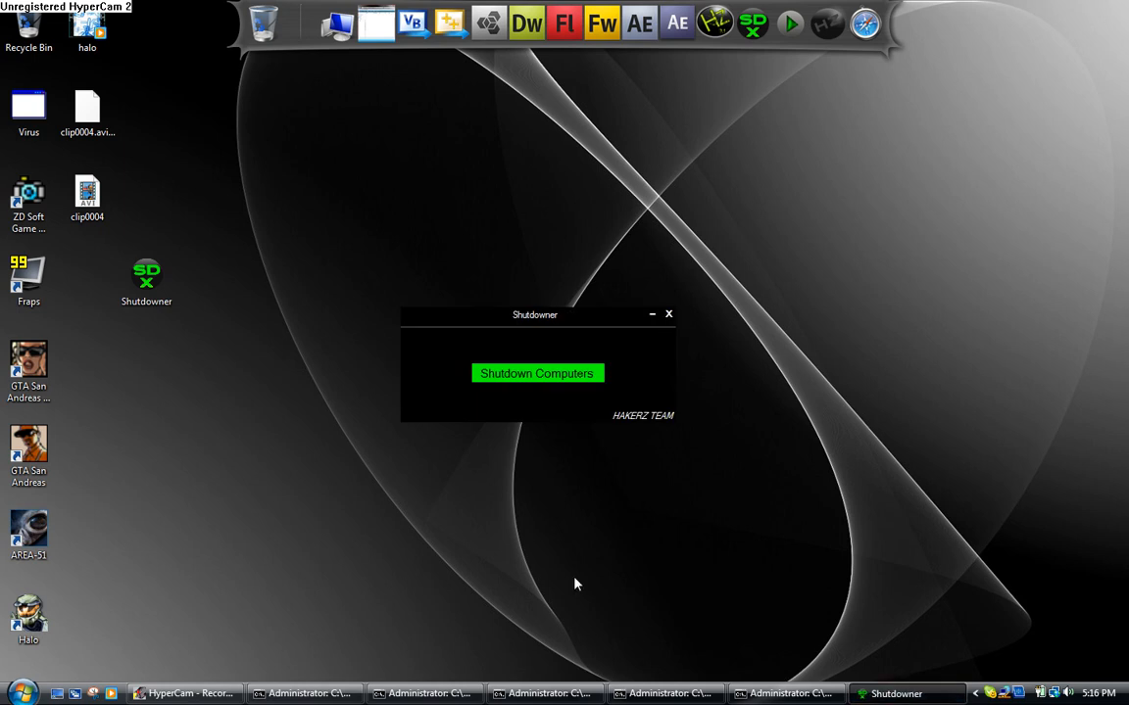
Close the Shutdowner window with its X button
left_click(669, 314)
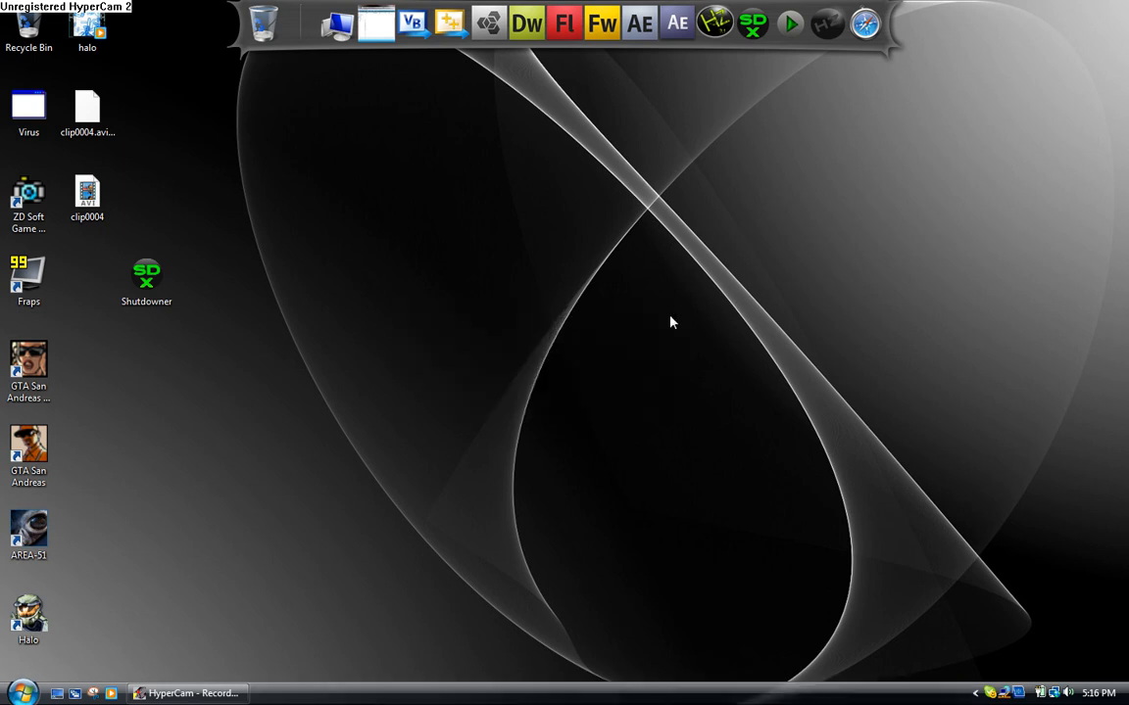
mouse_move(181, 324)
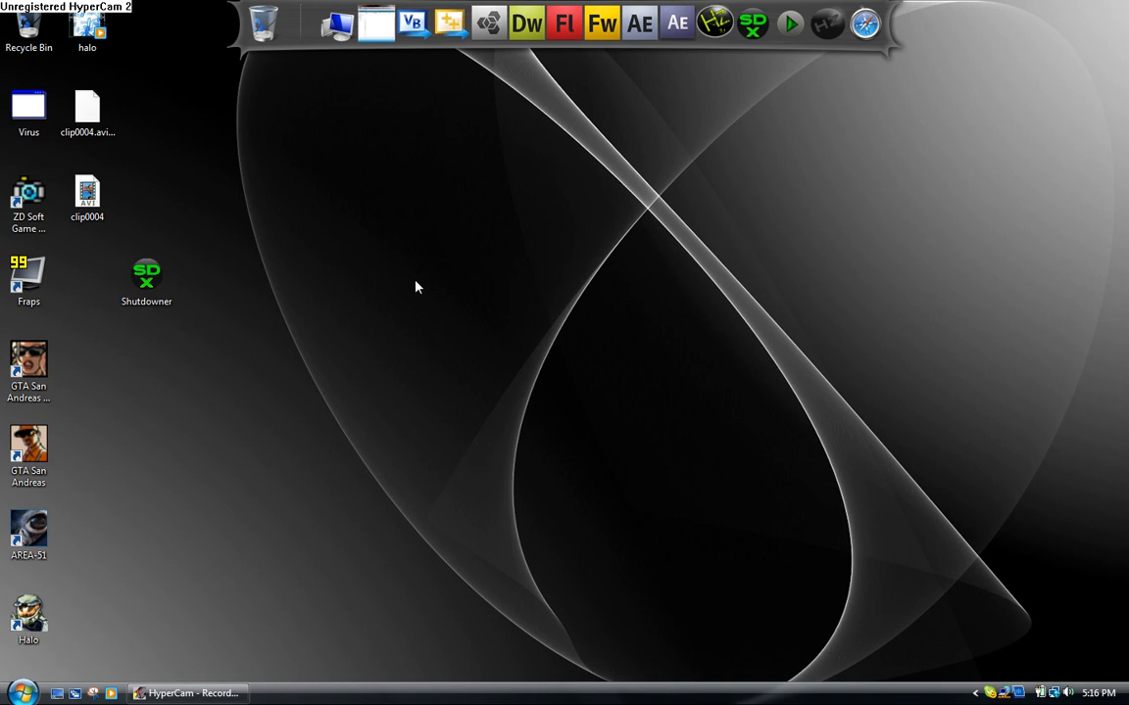
mouse_move(857, 496)
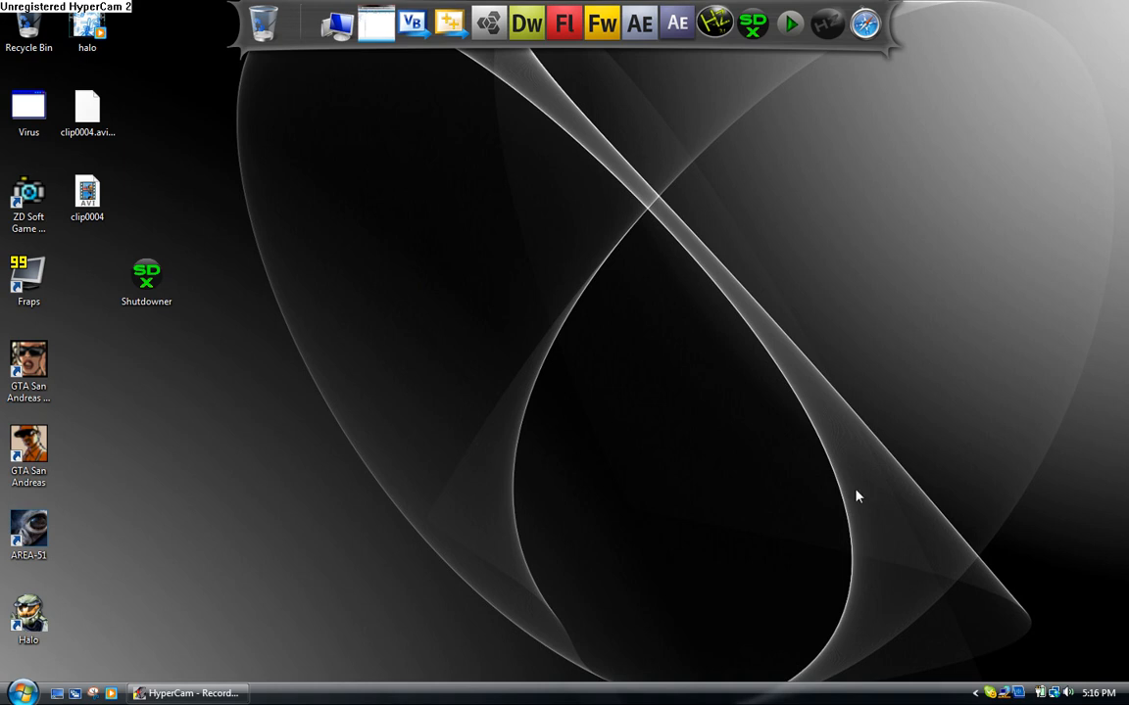
mouse_move(600, 461)
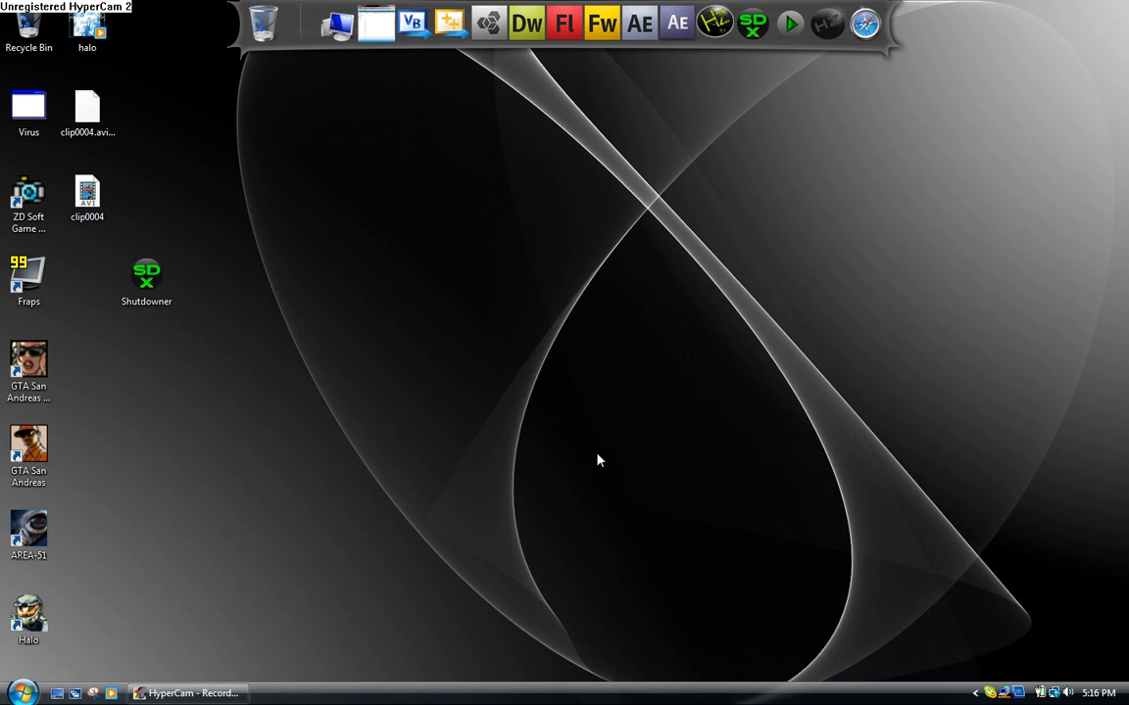
mouse_move(742, 586)
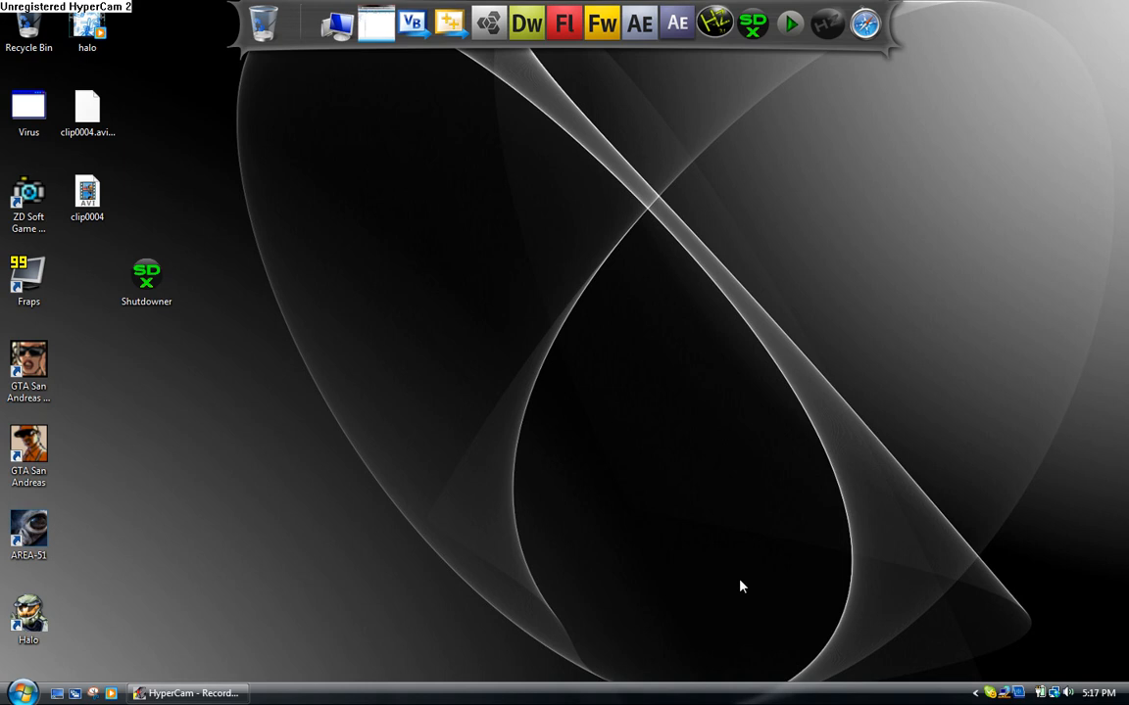
mouse_move(416, 623)
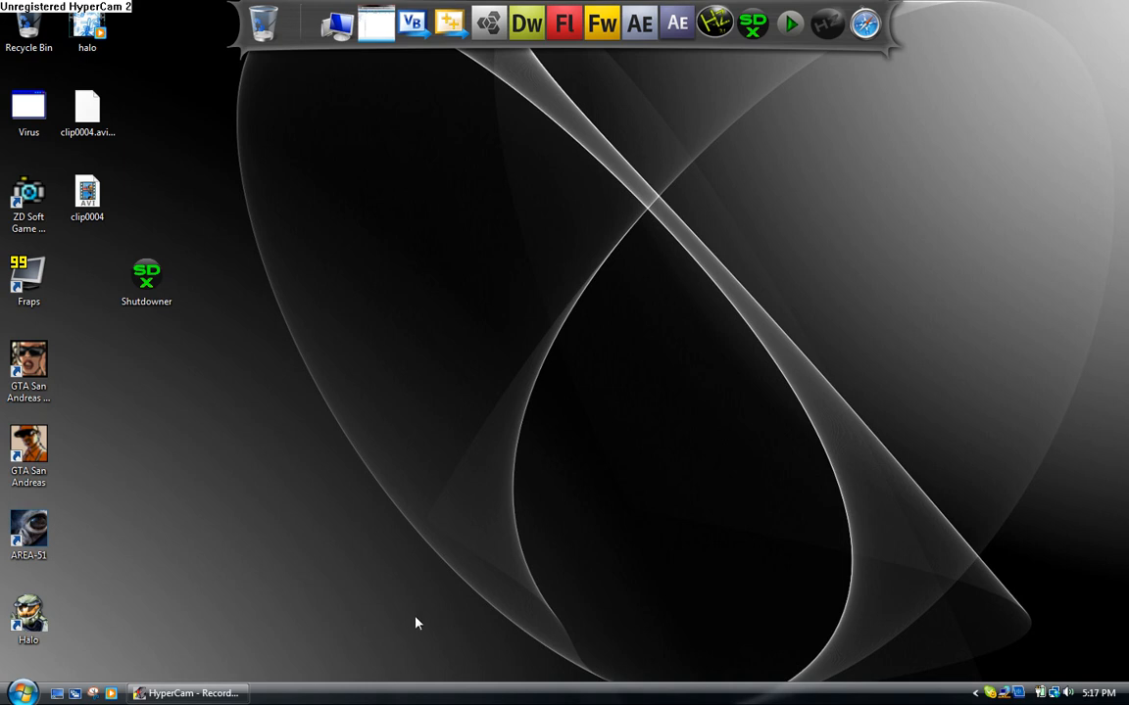